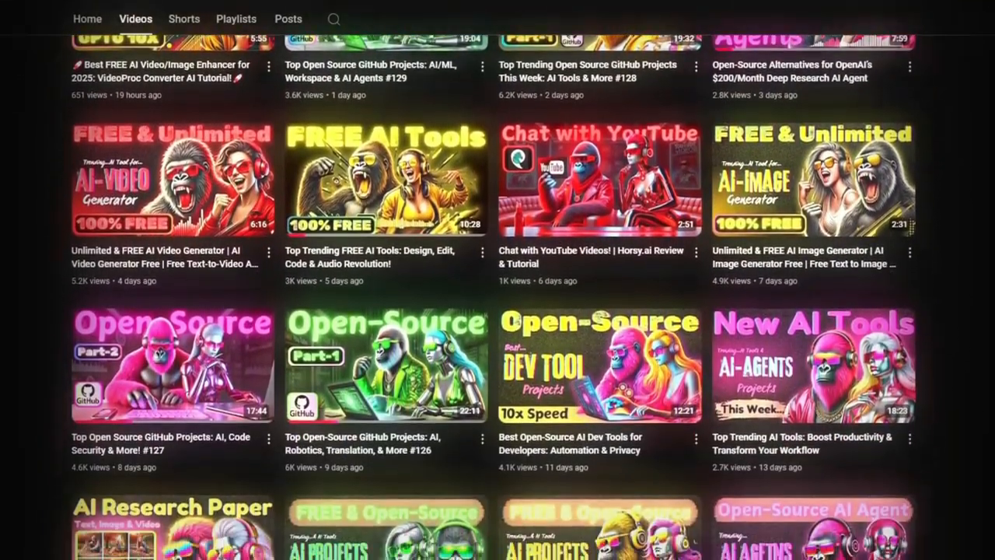
Go to the Popcorn storyboard creator from the top navigation.
scroll(down, 3)
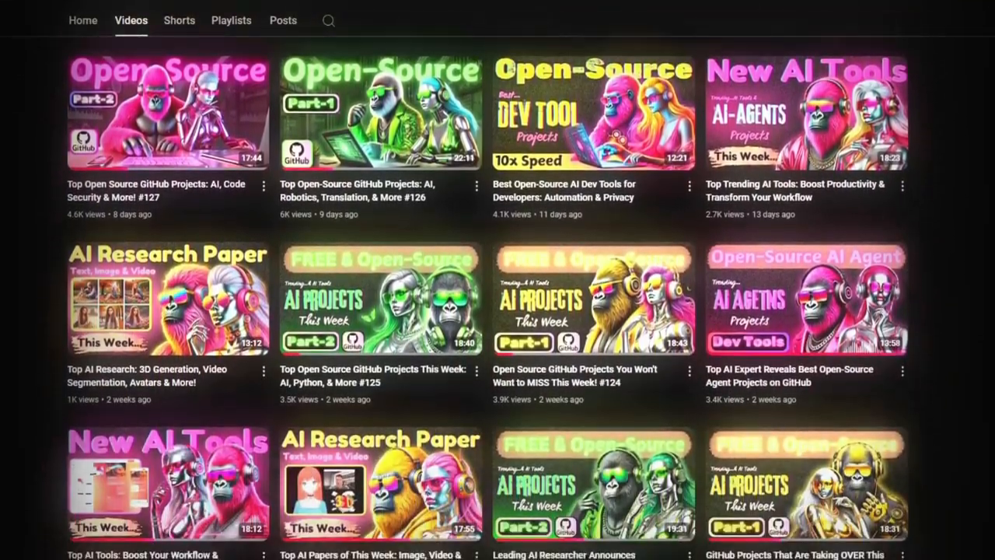
scroll(up, 3)
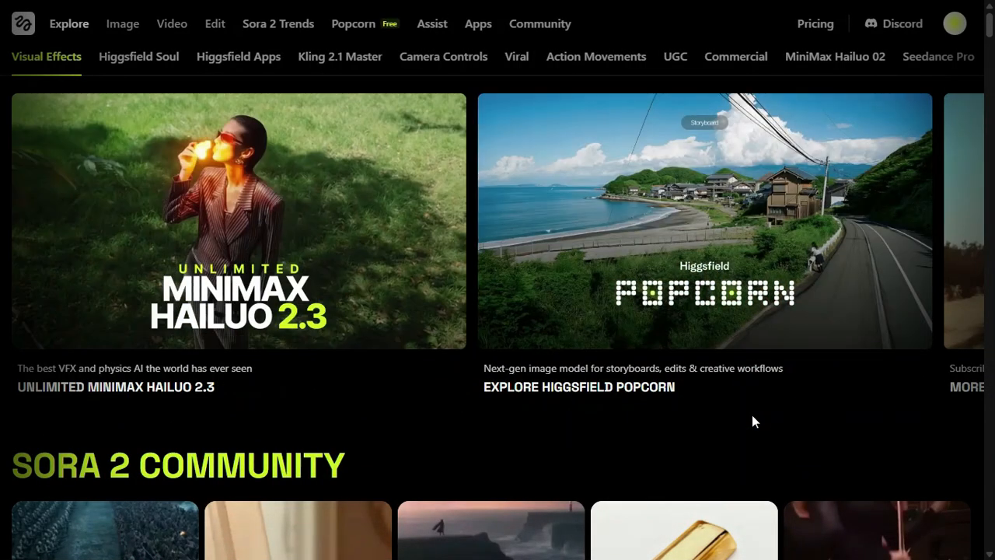
scroll(down, 3)
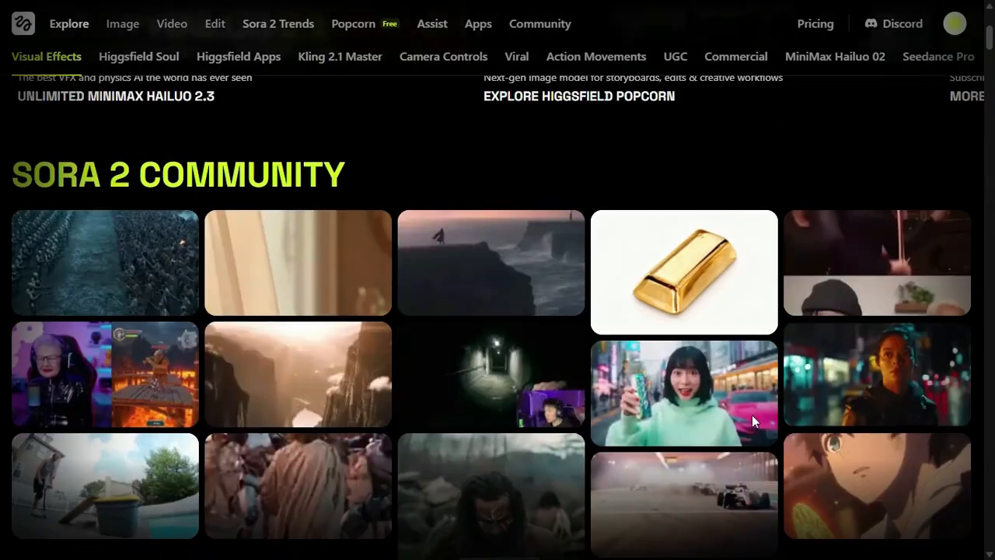
scroll(up, 3)
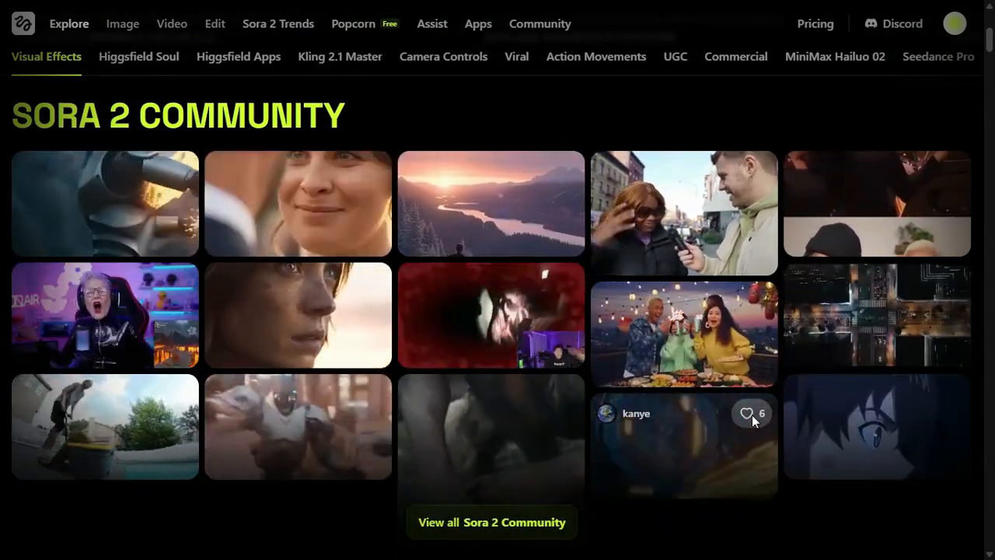
scroll(down, 3)
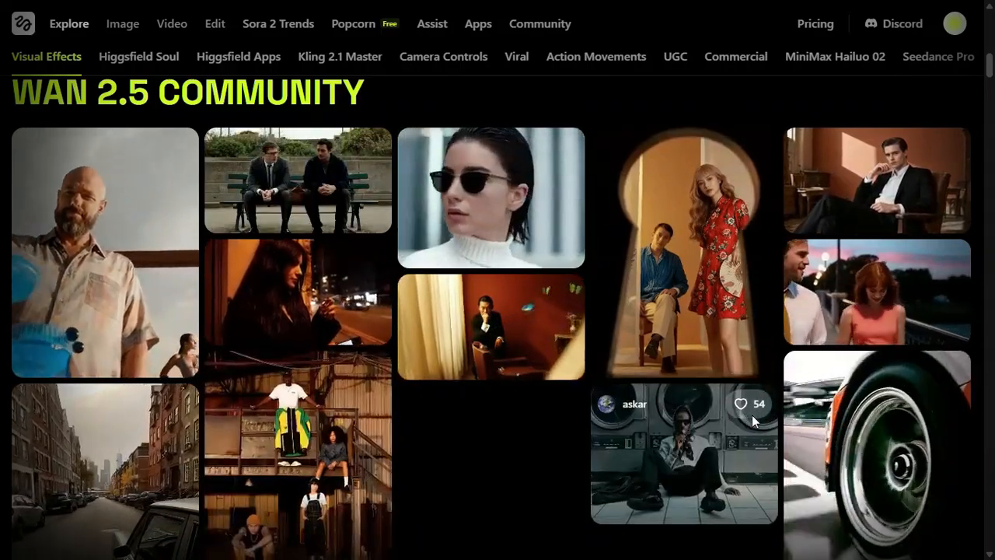
scroll(down, 3)
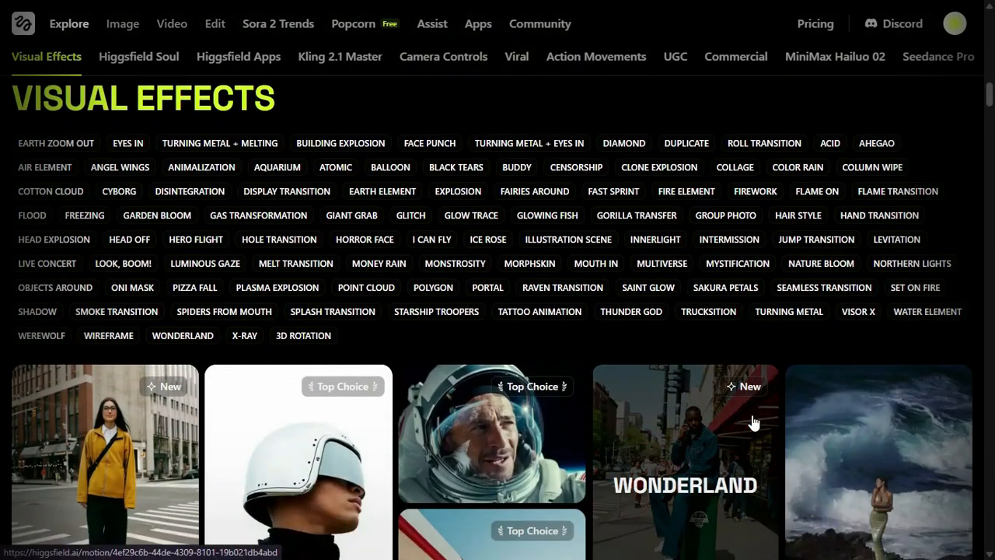
scroll(down, 3)
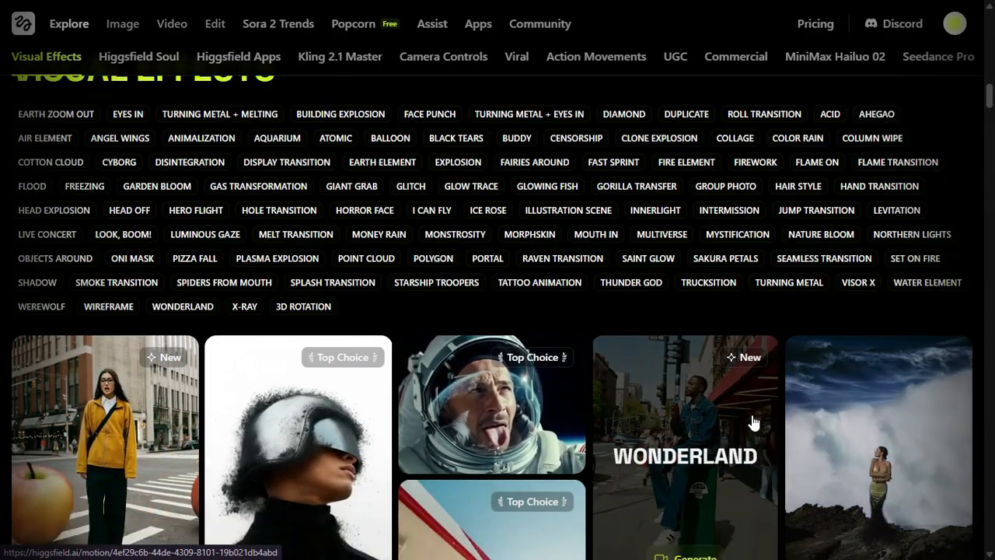
scroll(down, 3)
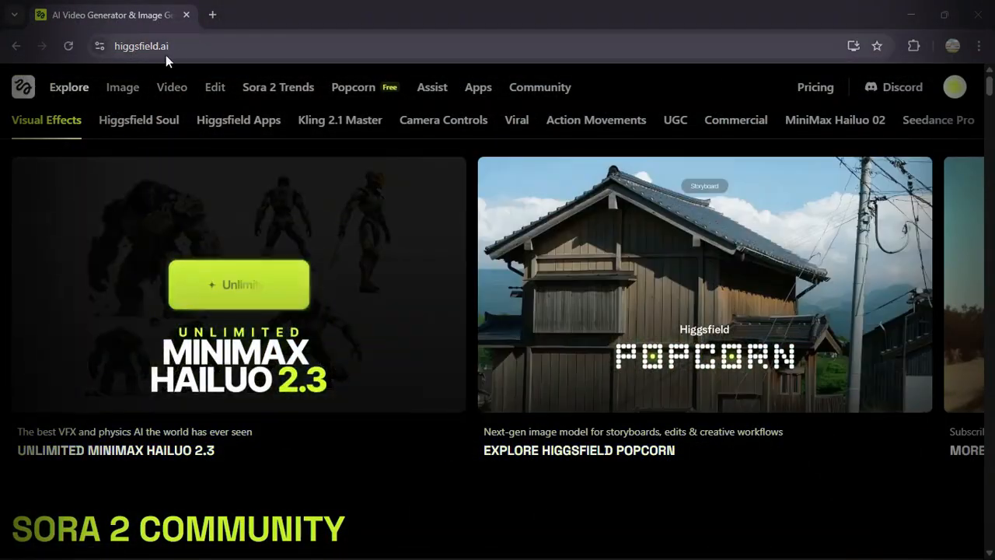
click(353, 87)
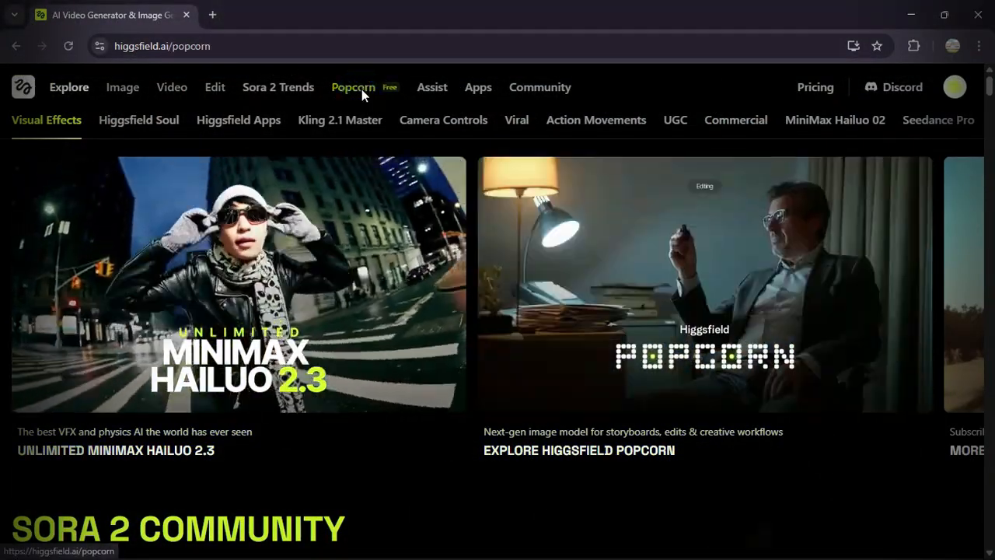
click(353, 88)
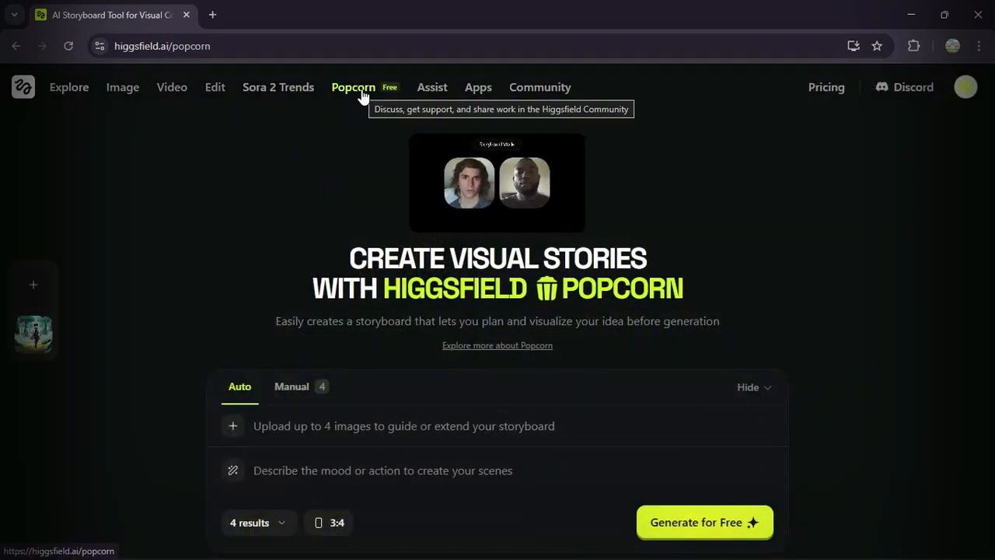
mouse_move(479, 214)
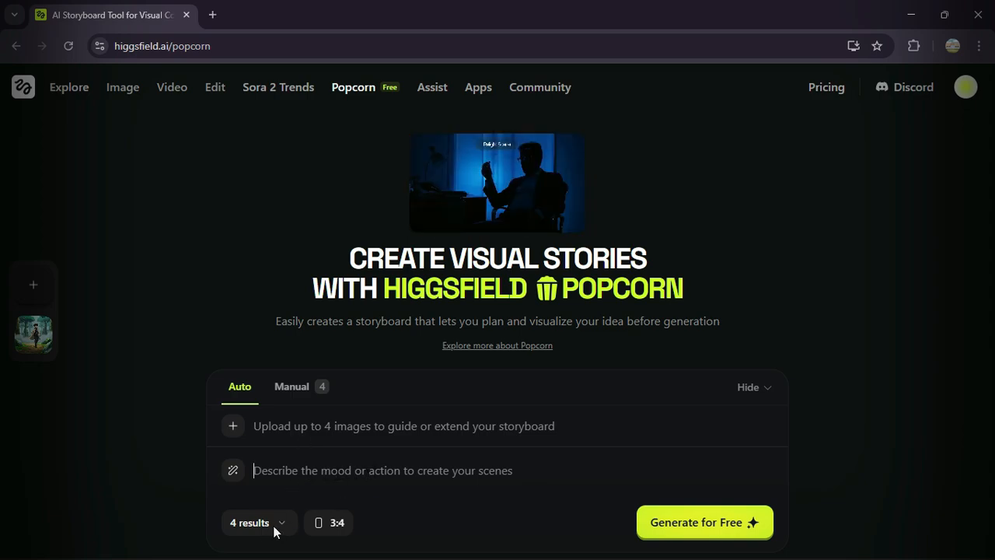
Set the Auto mode to produce 2 results in a 16:9 aspect ratio.
click(257, 523)
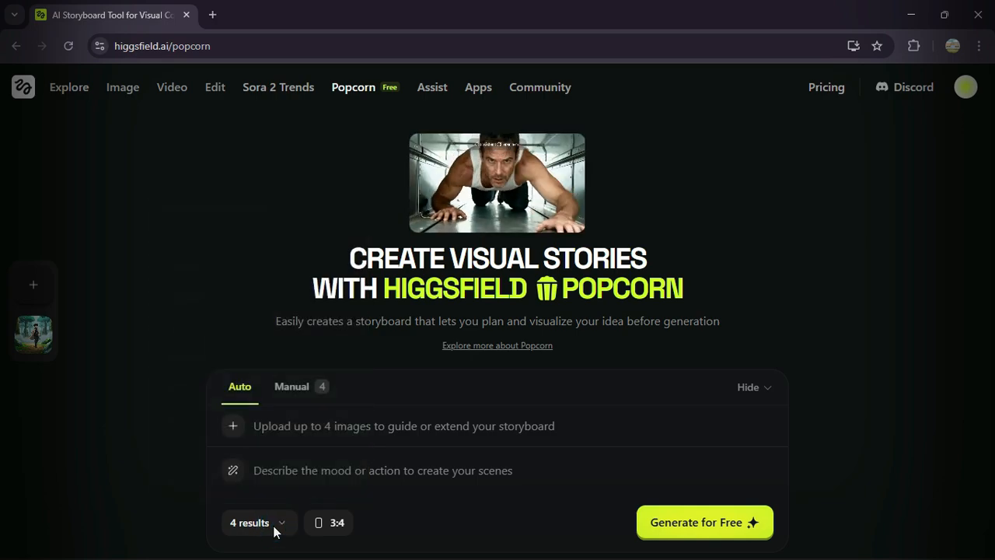
click(330, 523)
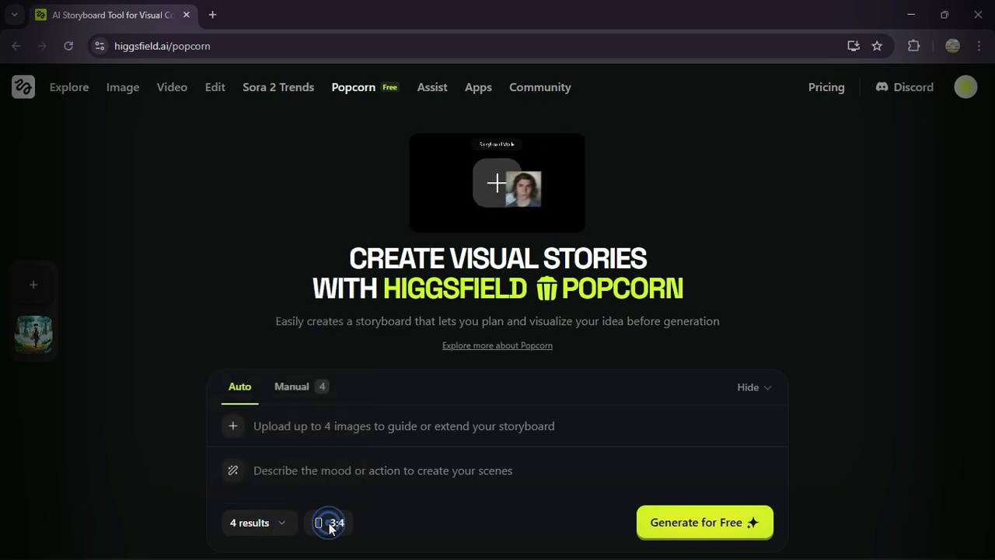
click(329, 522)
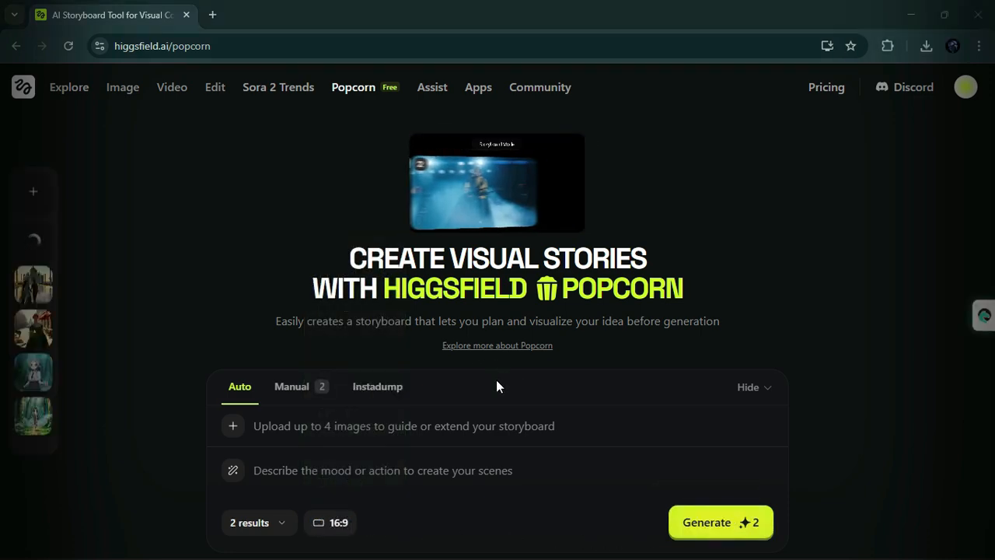
mouse_move(233, 426)
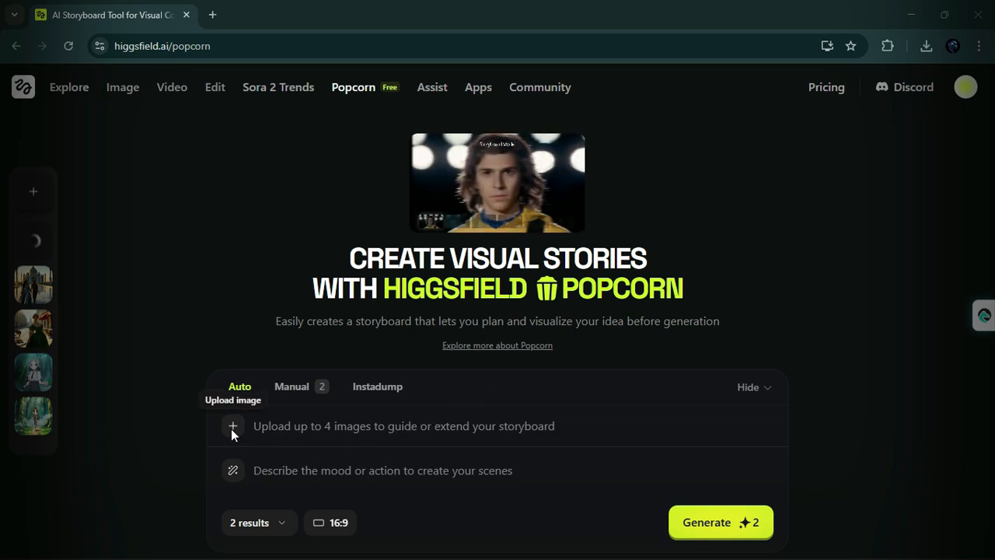
Generate 4 results from the woman's reference photo and the Paris street café portrait prompt.
click(233, 426)
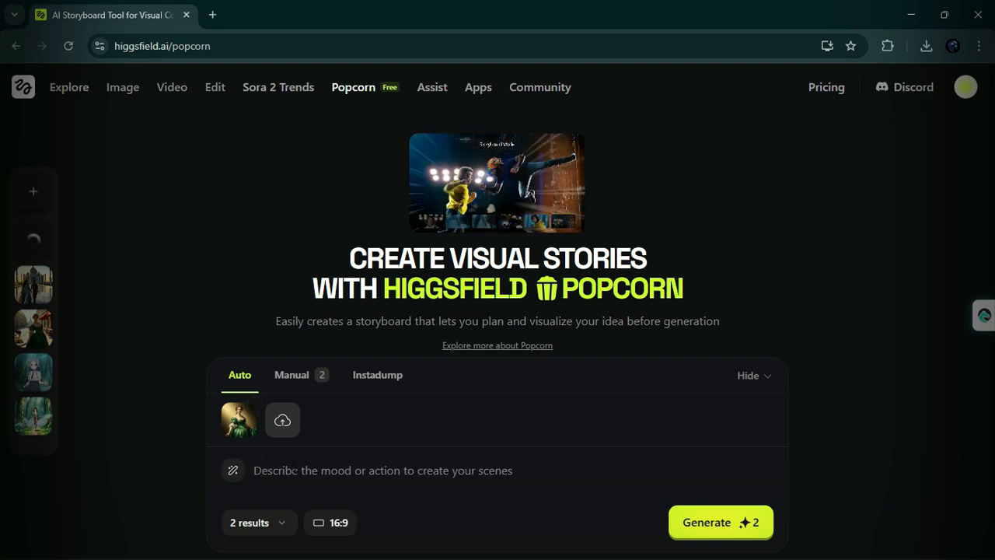
text("Portrait of a young woman smiling softly, warm sunlight on her face, in a Paris street café near the Eiffel Tower.")
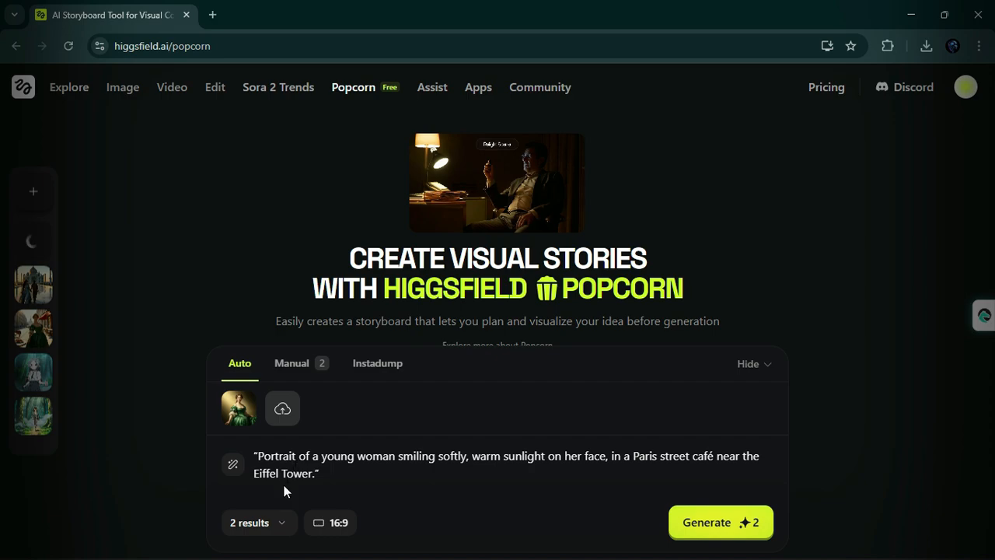
click(249, 523)
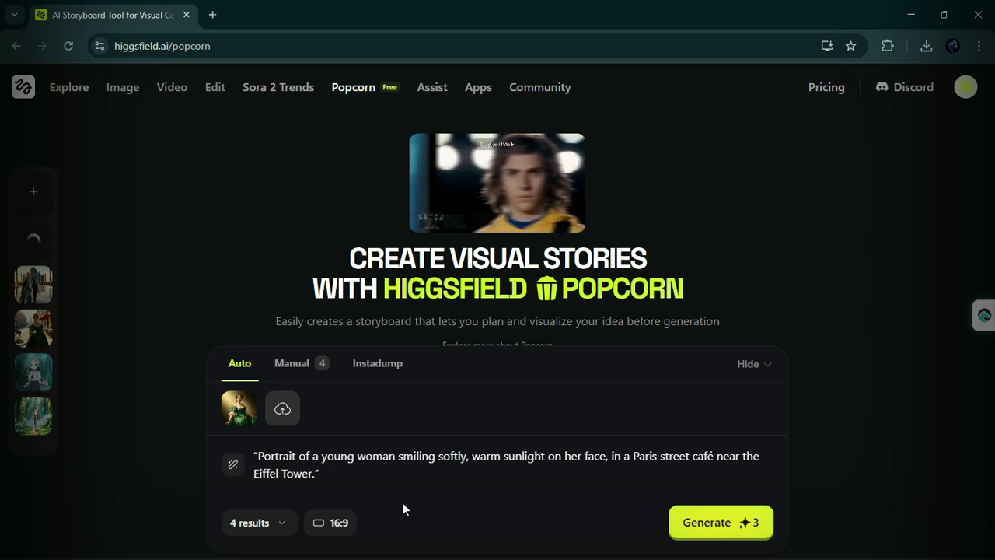
mouse_move(490, 529)
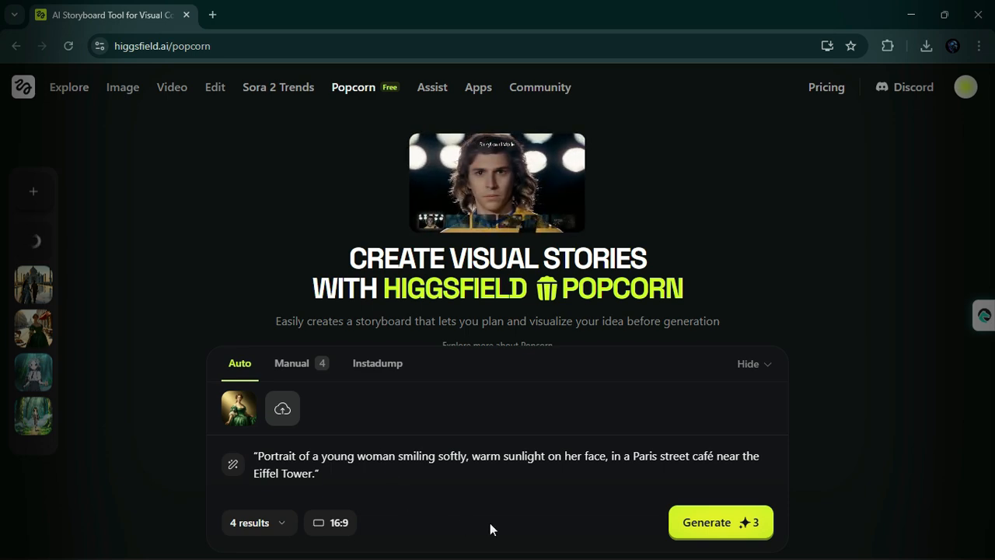
click(718, 522)
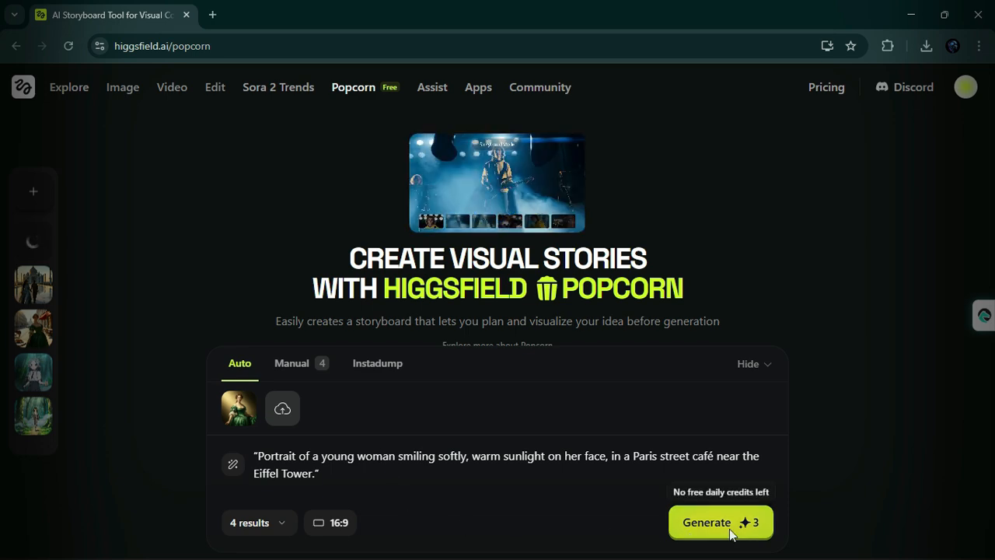
click(718, 522)
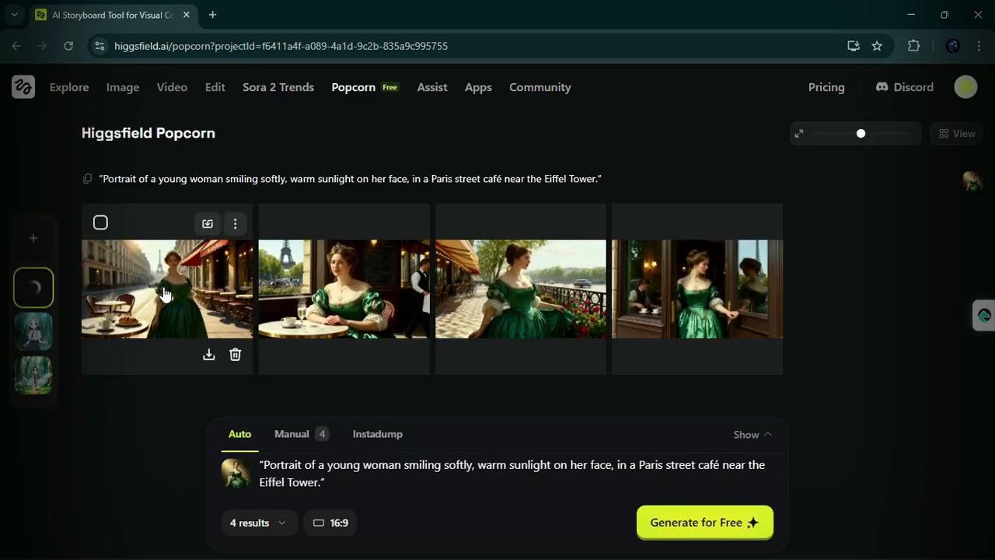
View the first Paris café image enlarged, then close the viewer.
click(166, 289)
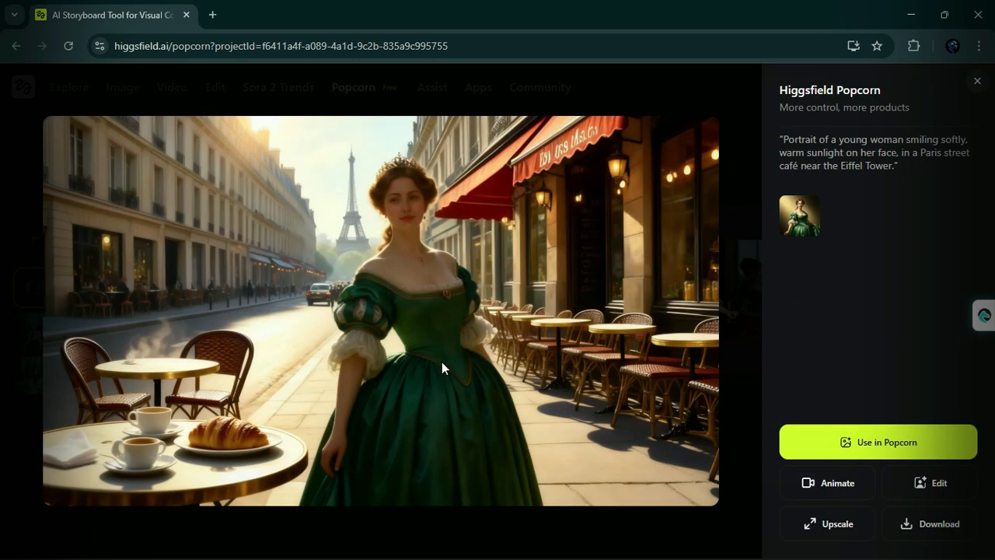
click(968, 87)
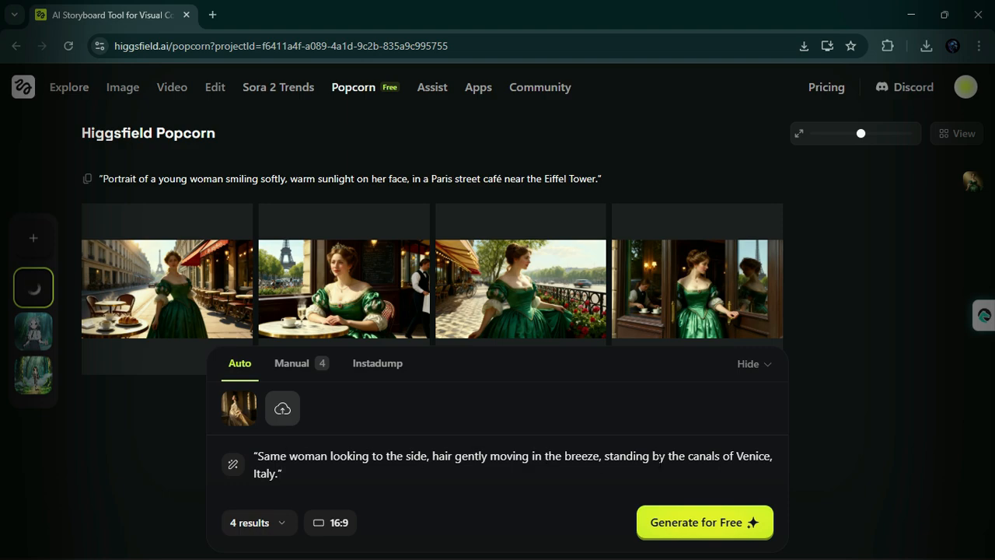
mouse_move(330, 488)
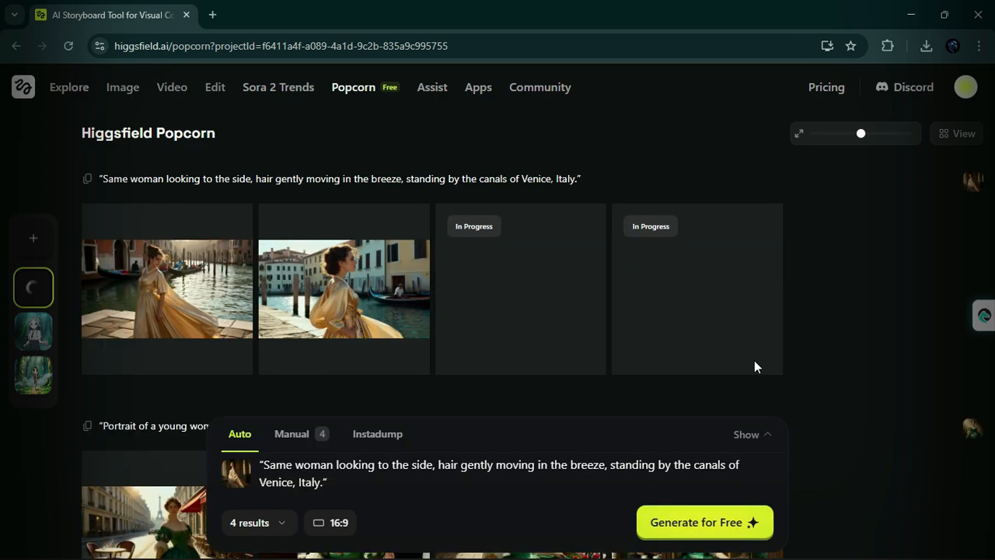
Preview one Venice canal image, close it, and add a reference photo for the next scene.
click(166, 289)
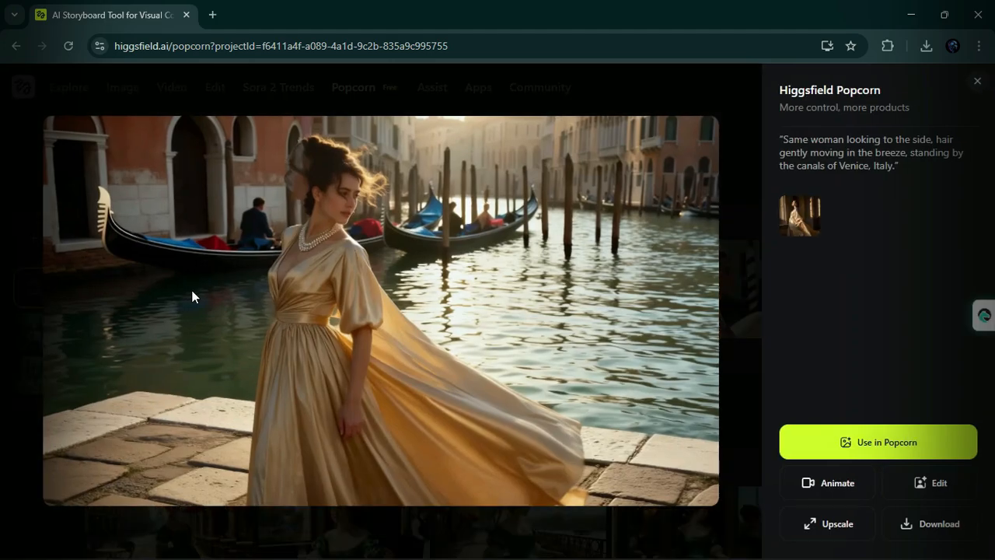
click(967, 87)
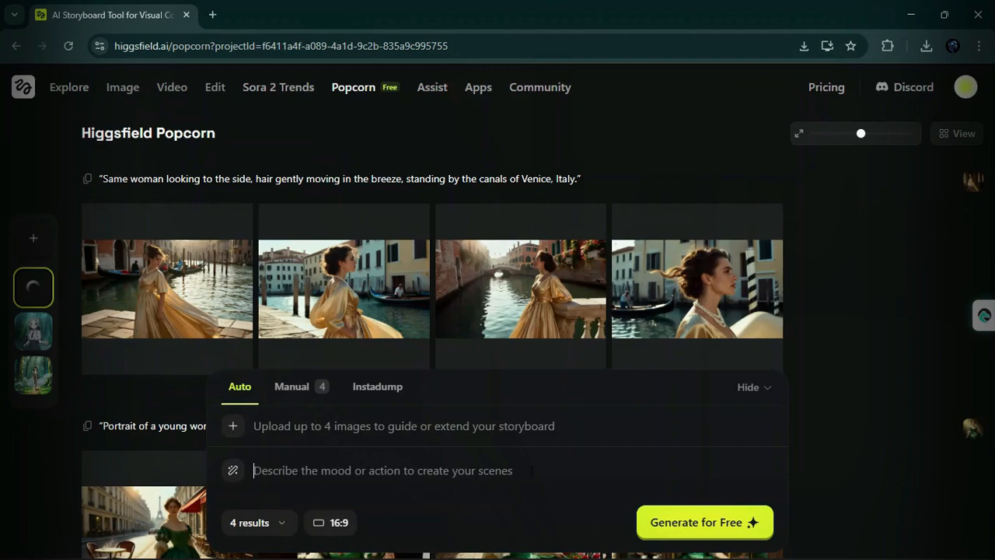
click(233, 426)
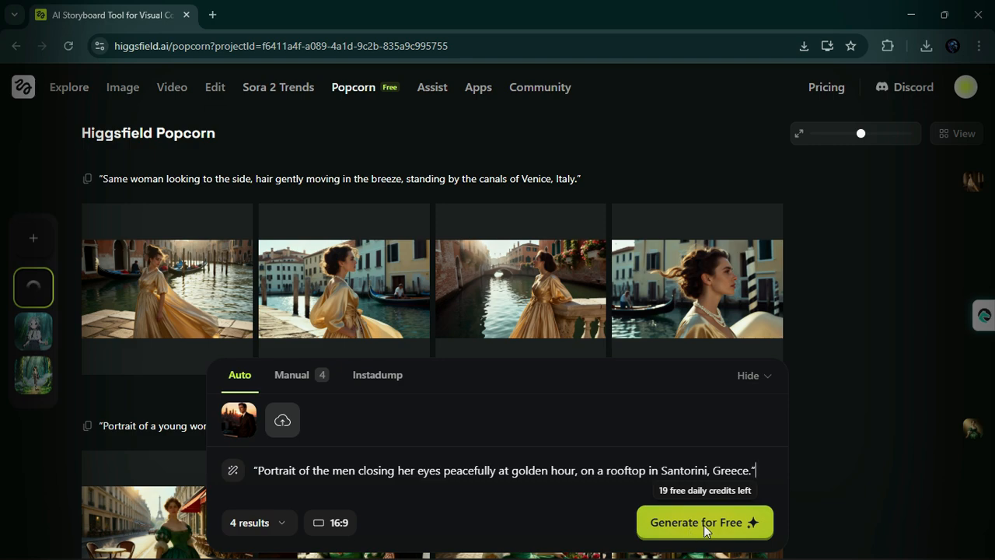
Generate the Santorini rooftop scenes of the man in a dark suit and start a fresh project.
click(703, 522)
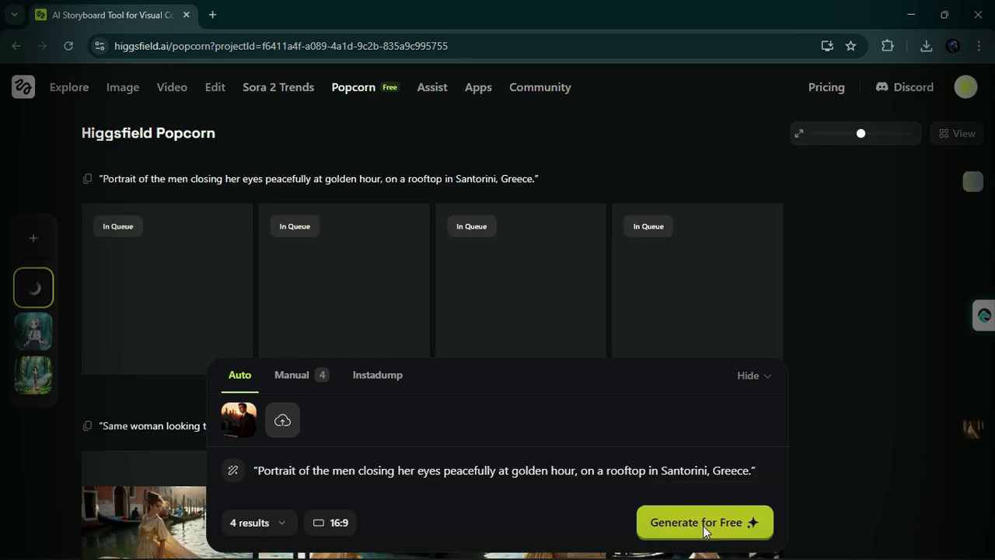
click(702, 522)
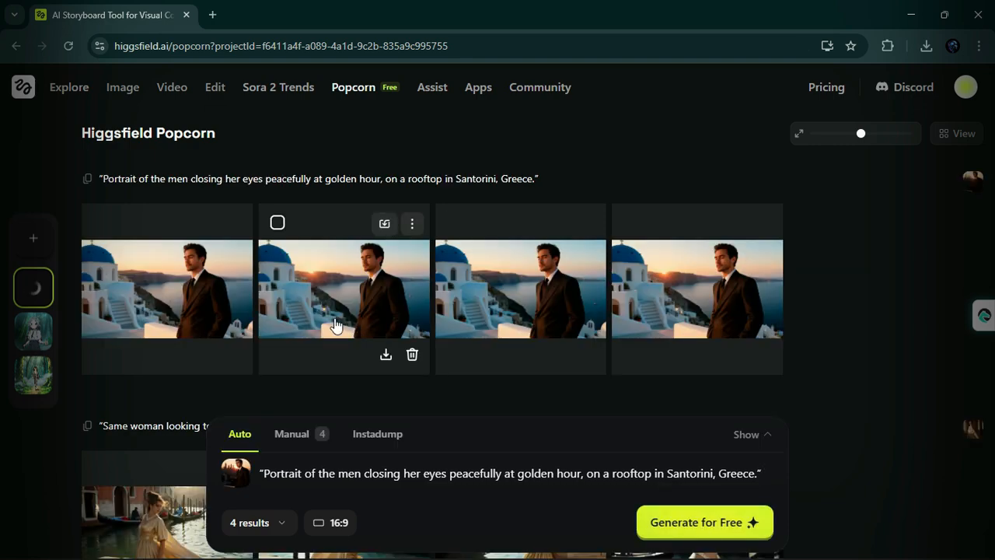
click(342, 288)
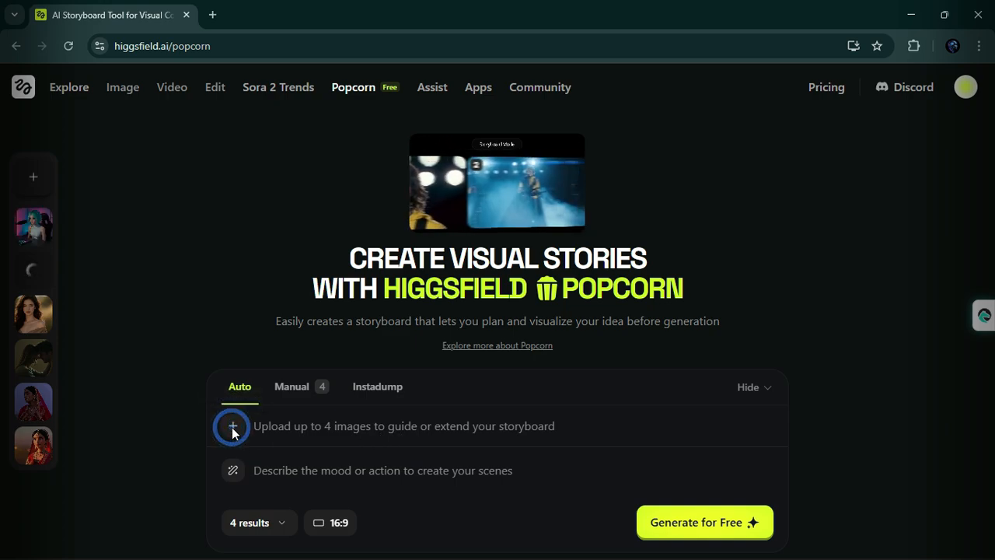
Generate a face swap from two uploaded images with the prompt 'Face swap with Image 1 to Image 2'.
click(234, 426)
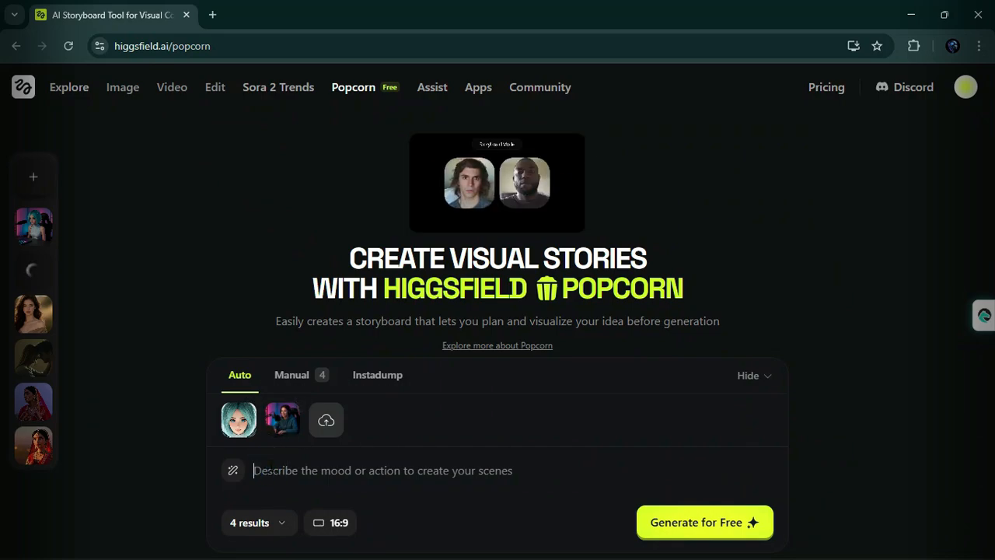
text(Face swap with Image 1 to Image 2)
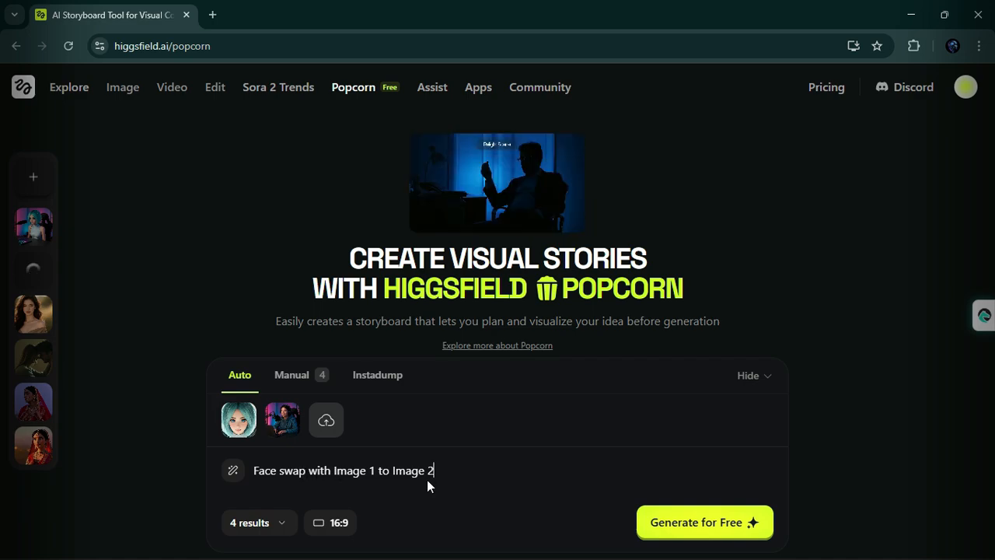
click(330, 522)
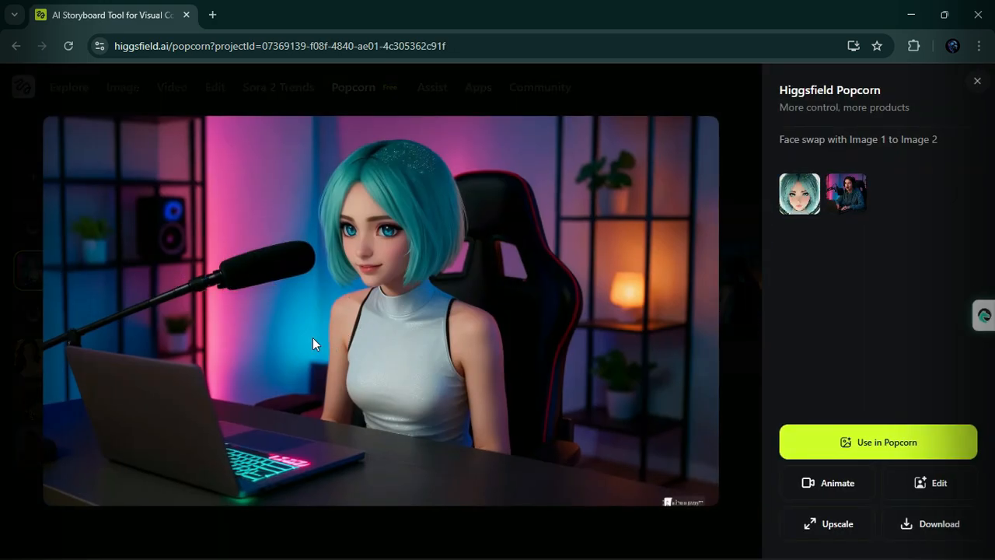
mouse_move(980, 84)
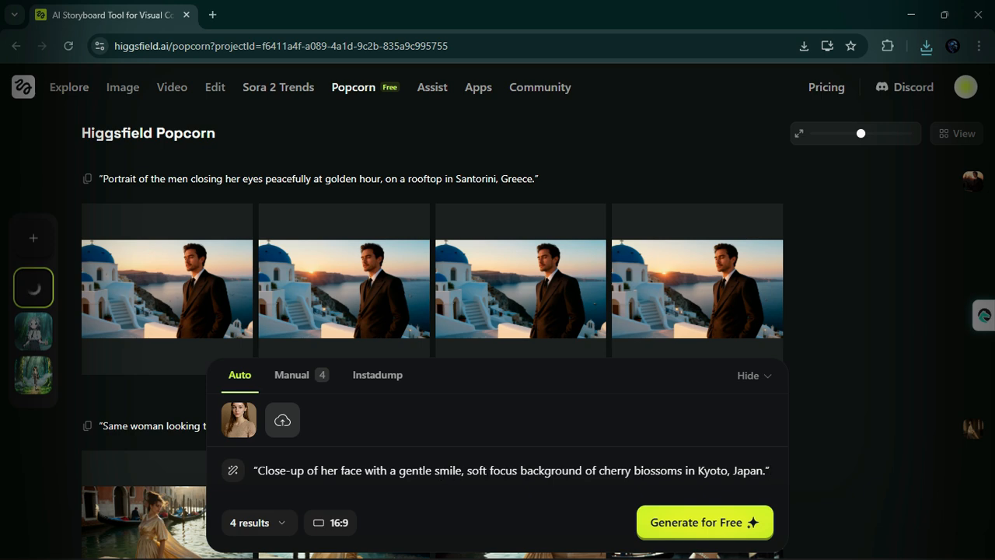
mouse_move(439, 529)
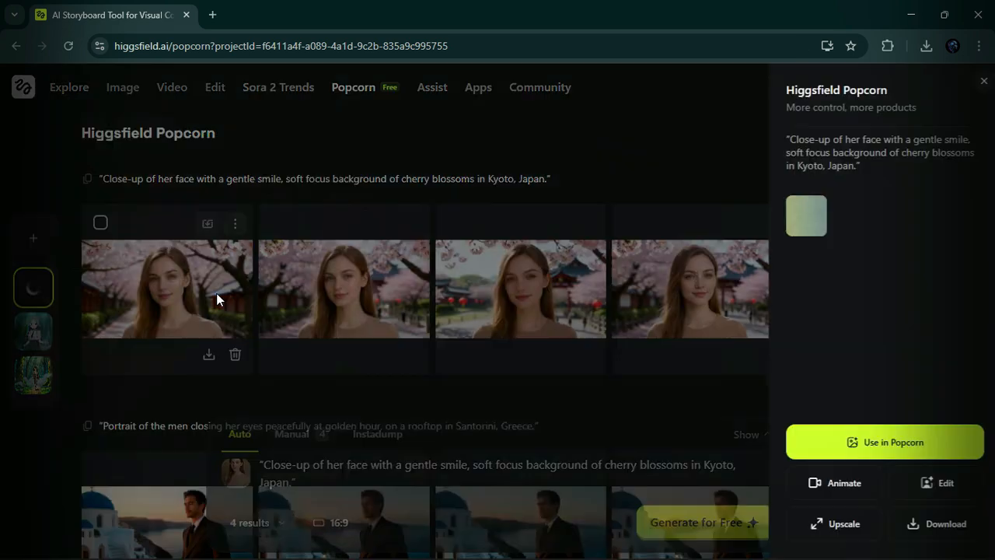
Enlarge one of the Kyoto cherry-blossom close-ups.
click(167, 288)
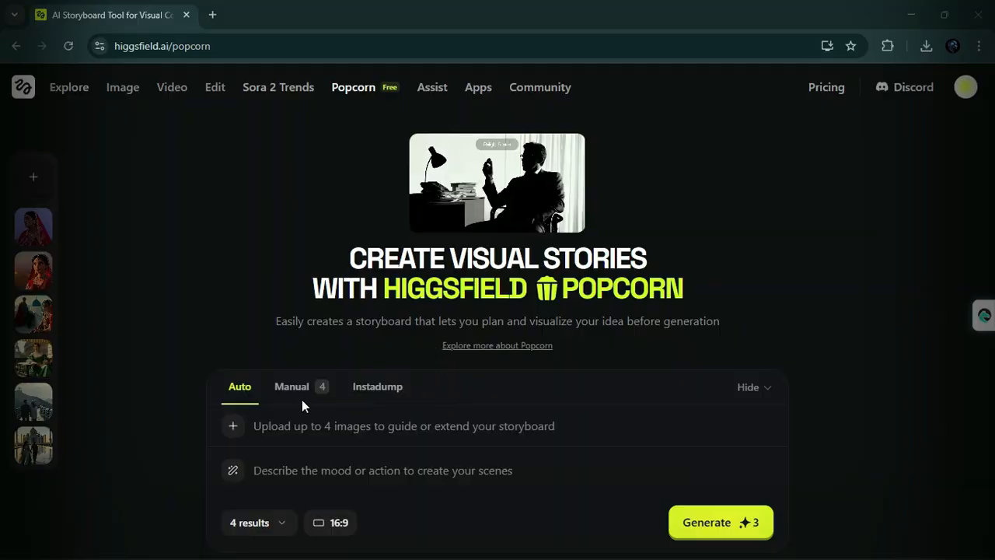
In Manual mode, generate two couple scenes from three reference photos, describing 'man with the women sitting together similar to Image 3rd'.
click(291, 385)
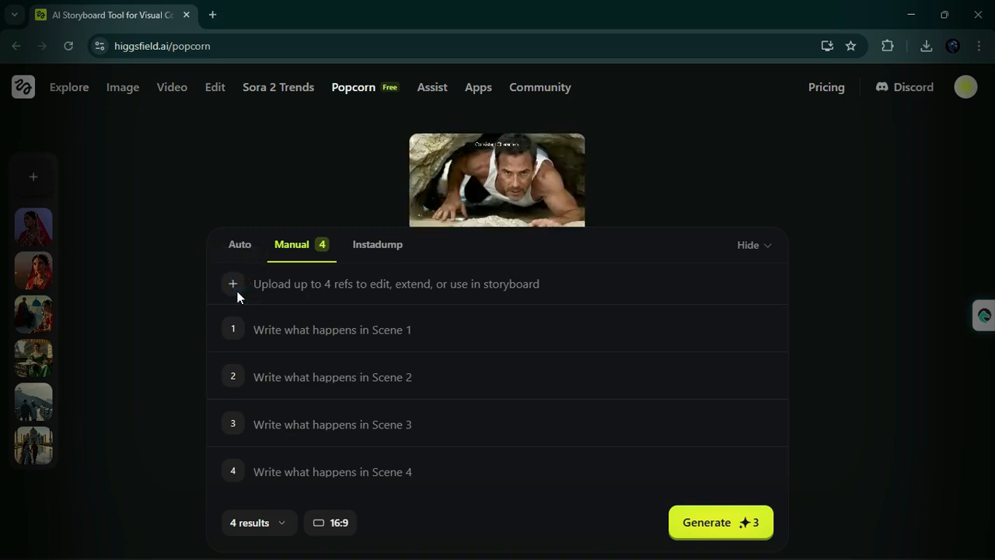
click(233, 283)
text(put the)
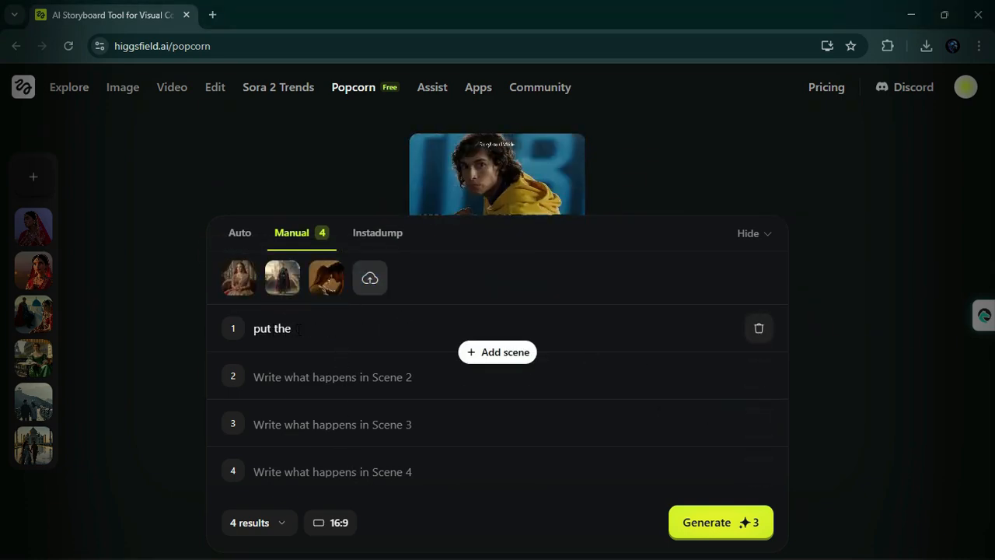
text(man with the wom)
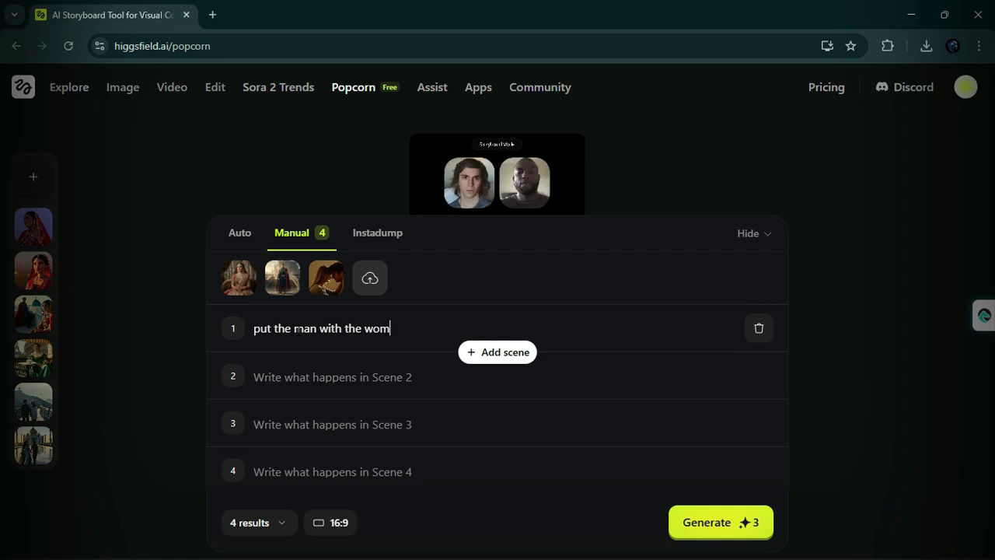
text(en sitting together)
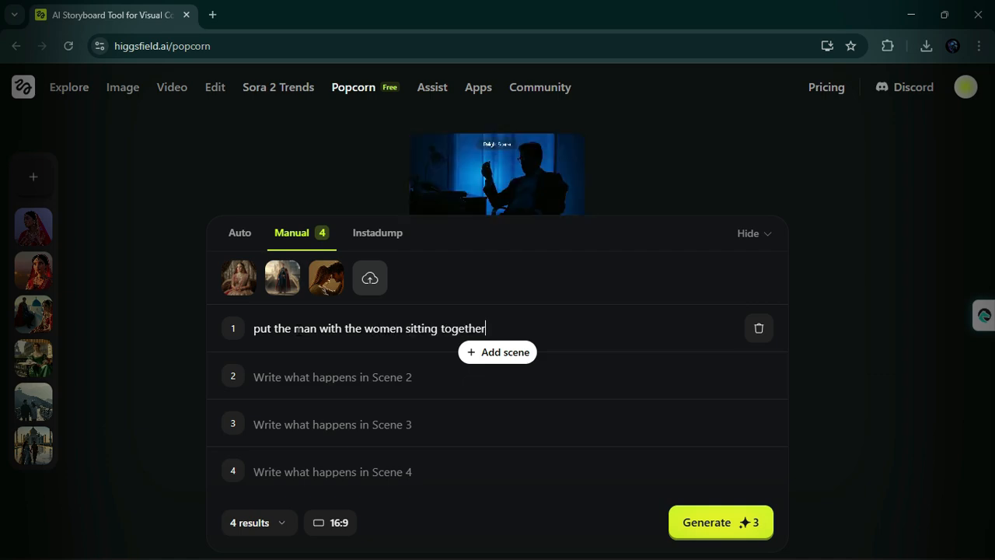
text(similar to)
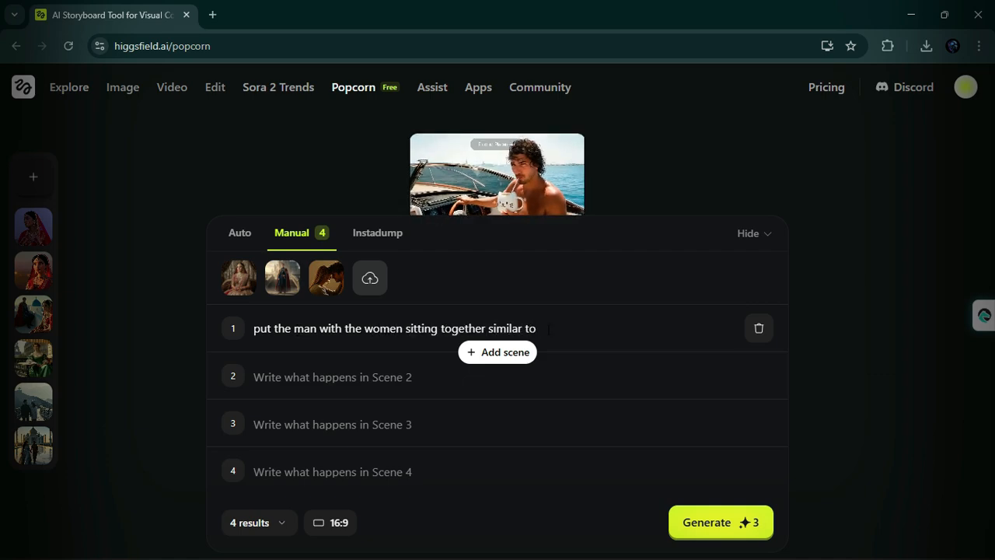
text(Image 3rd Poses)
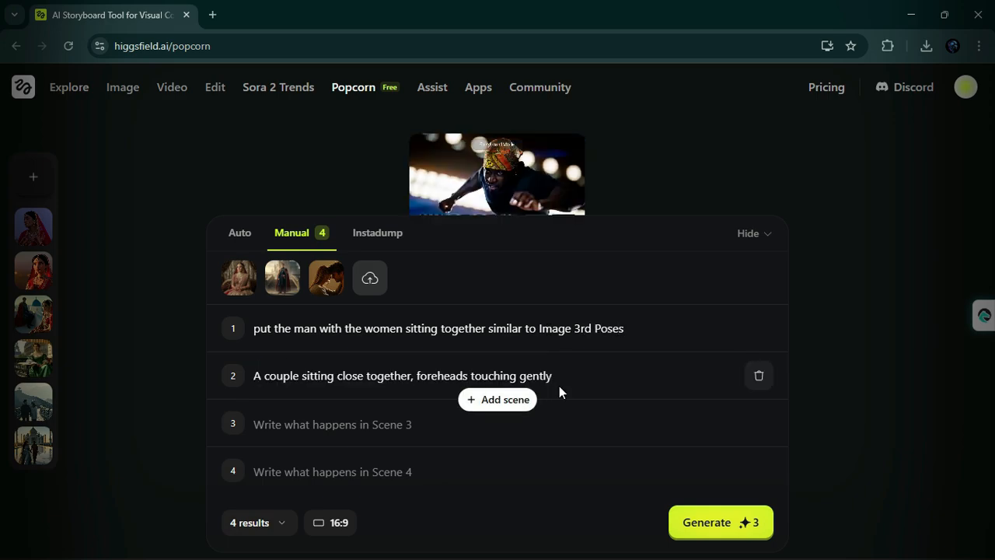
click(759, 374)
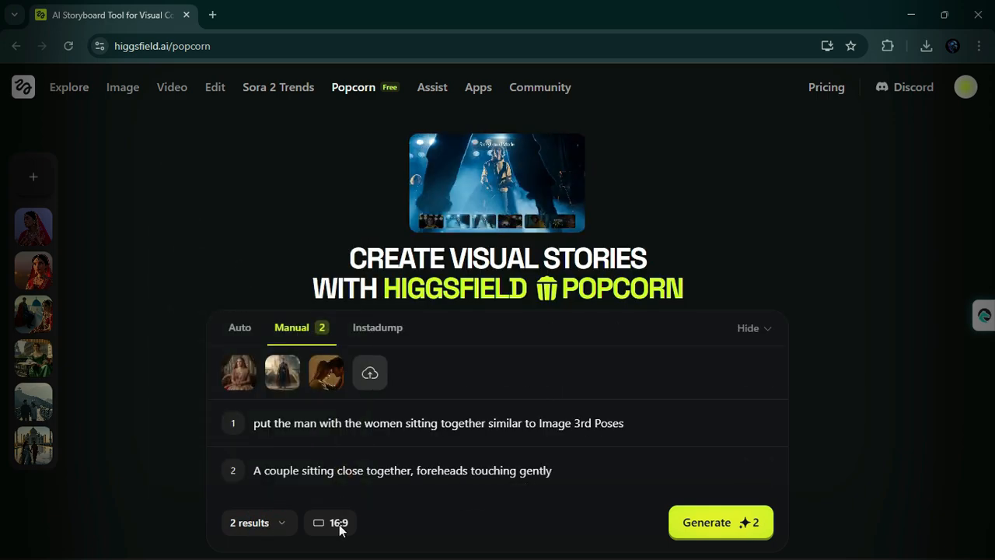
click(719, 523)
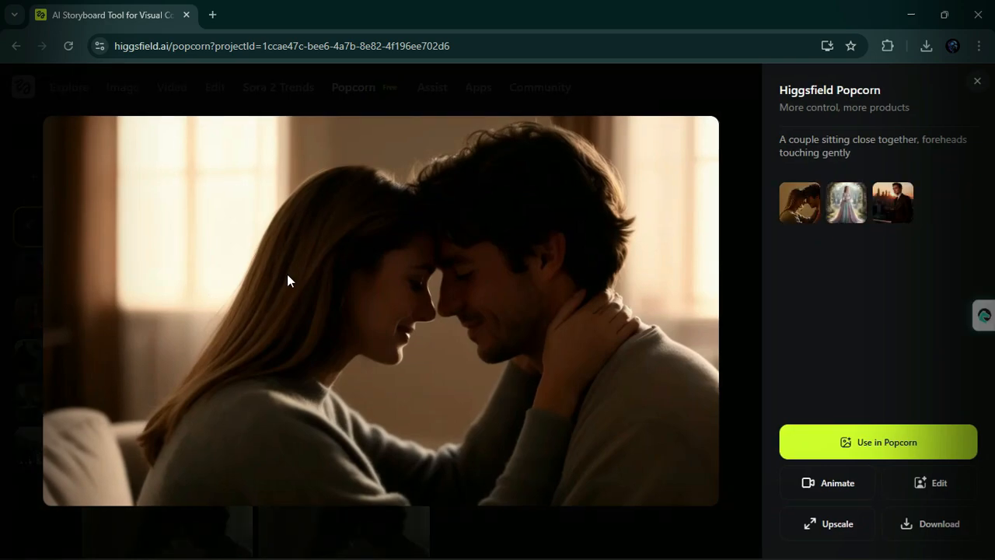
mouse_move(847, 221)
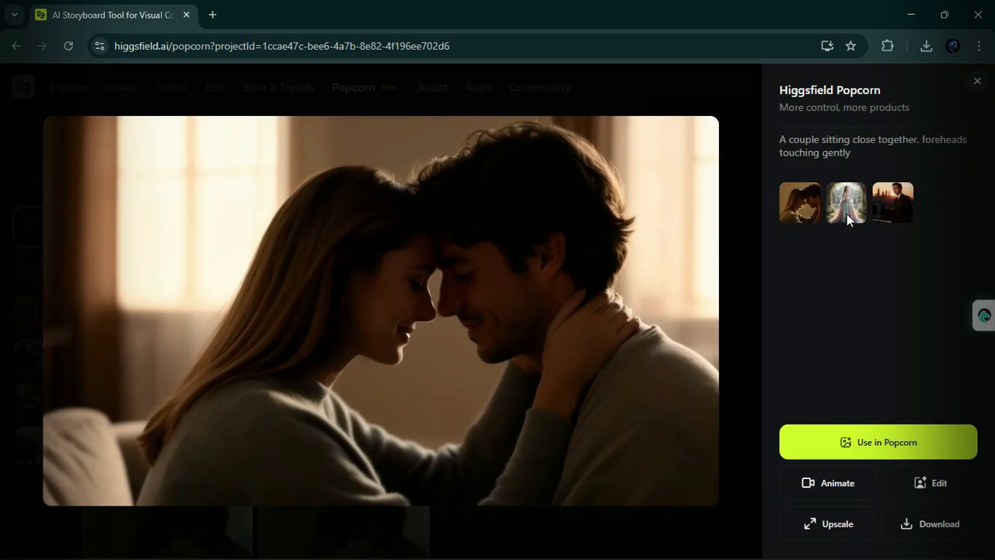